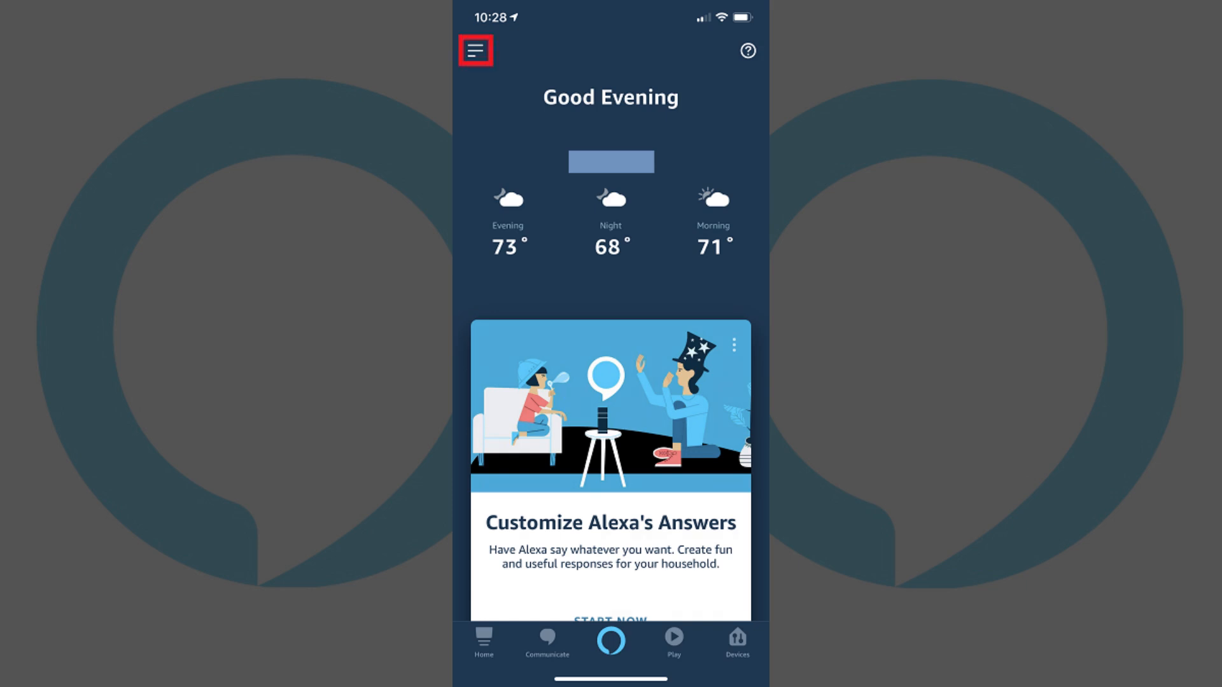
# Bring up the side menu listing Lists, Routines, Activity and Settings
pyautogui.click(474, 50)
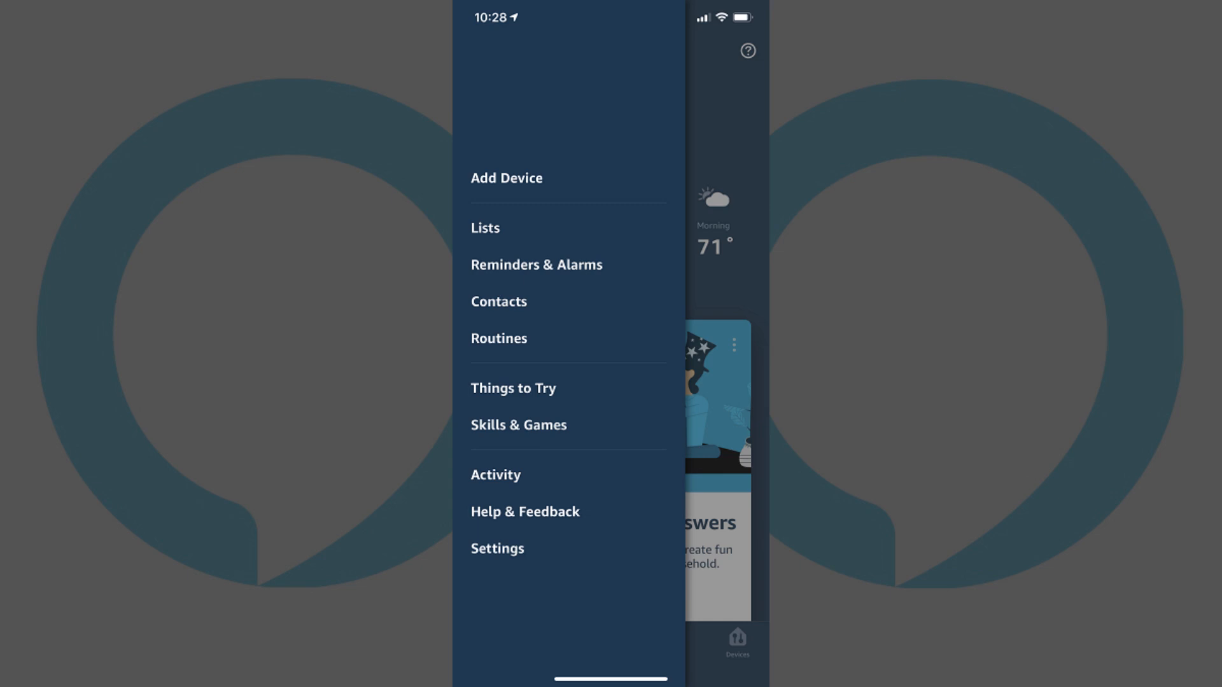
pyautogui.click(497, 549)
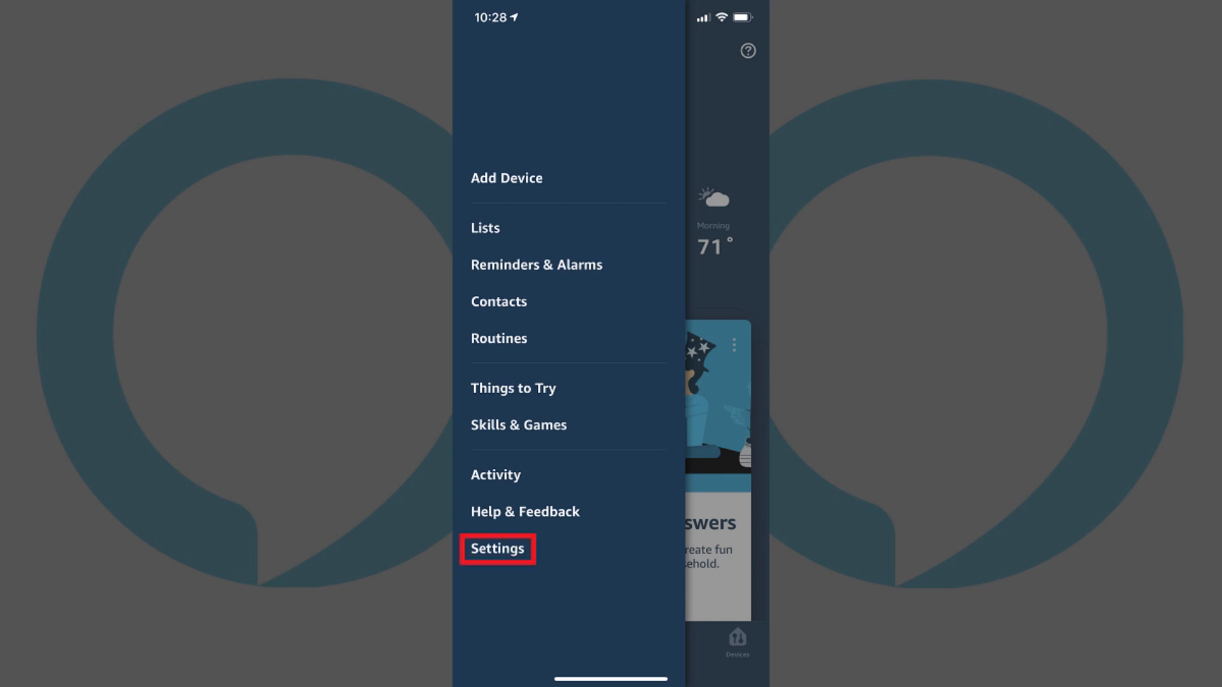
# Go to Settings, then Notifications showing Reminders, Amazon Shopping and skill notifications
pyautogui.click(497, 549)
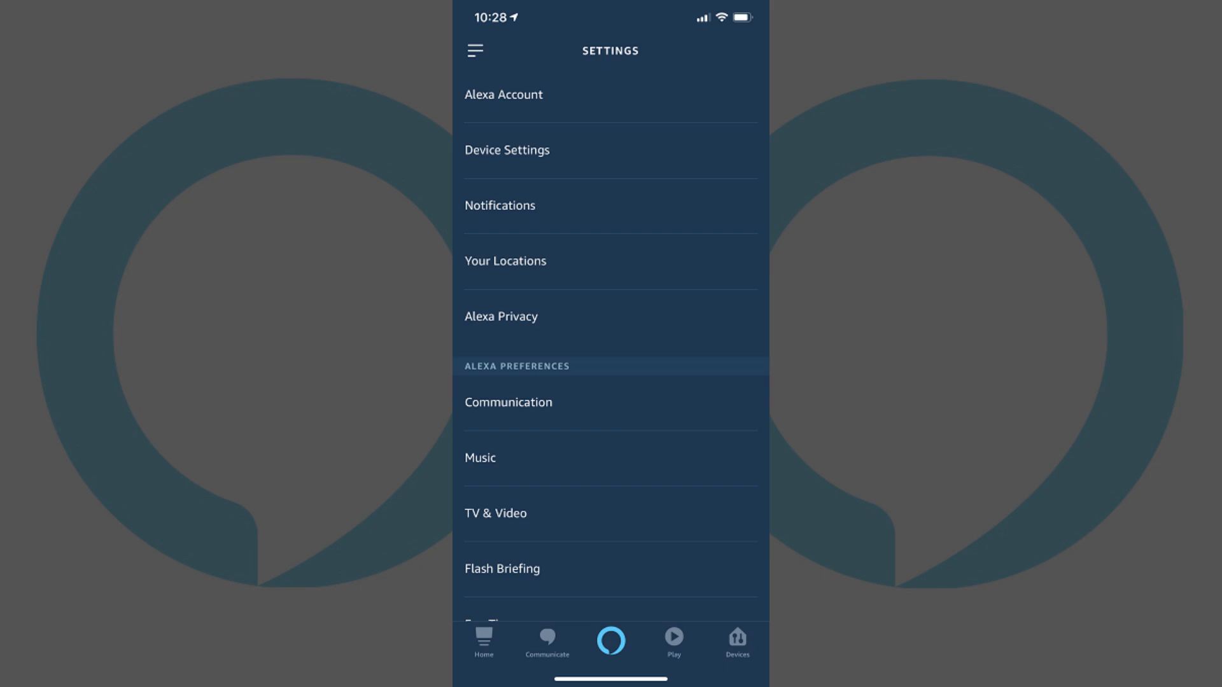
pyautogui.click(500, 205)
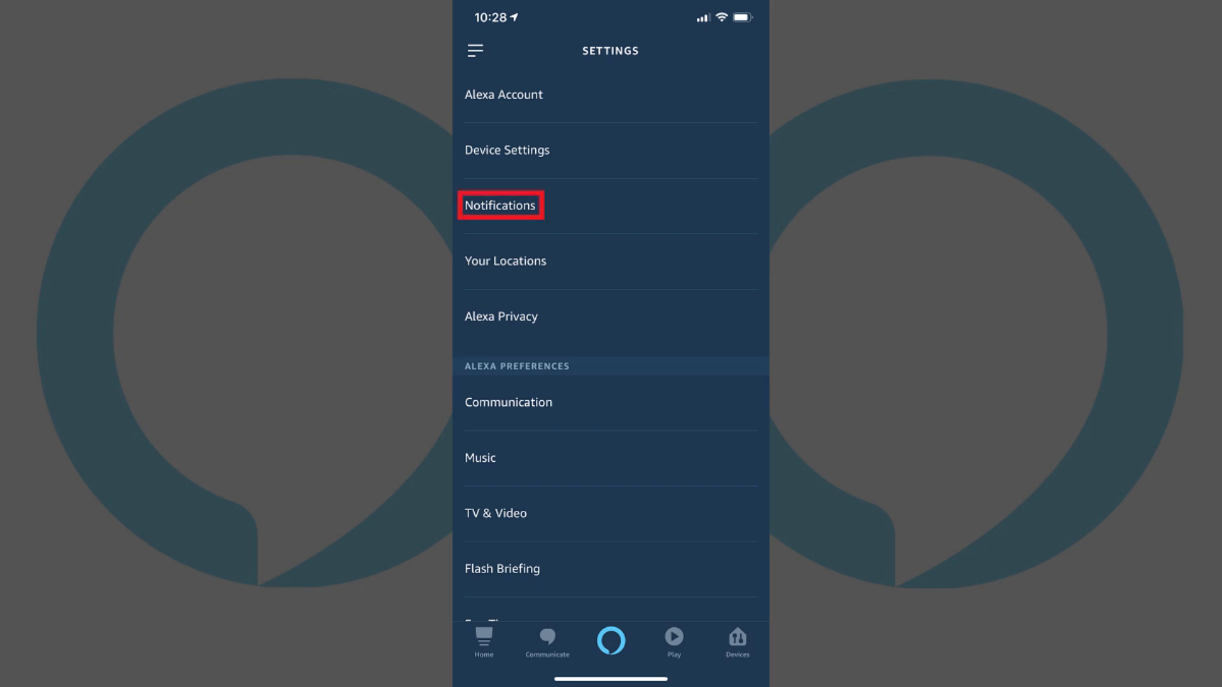
pyautogui.click(499, 205)
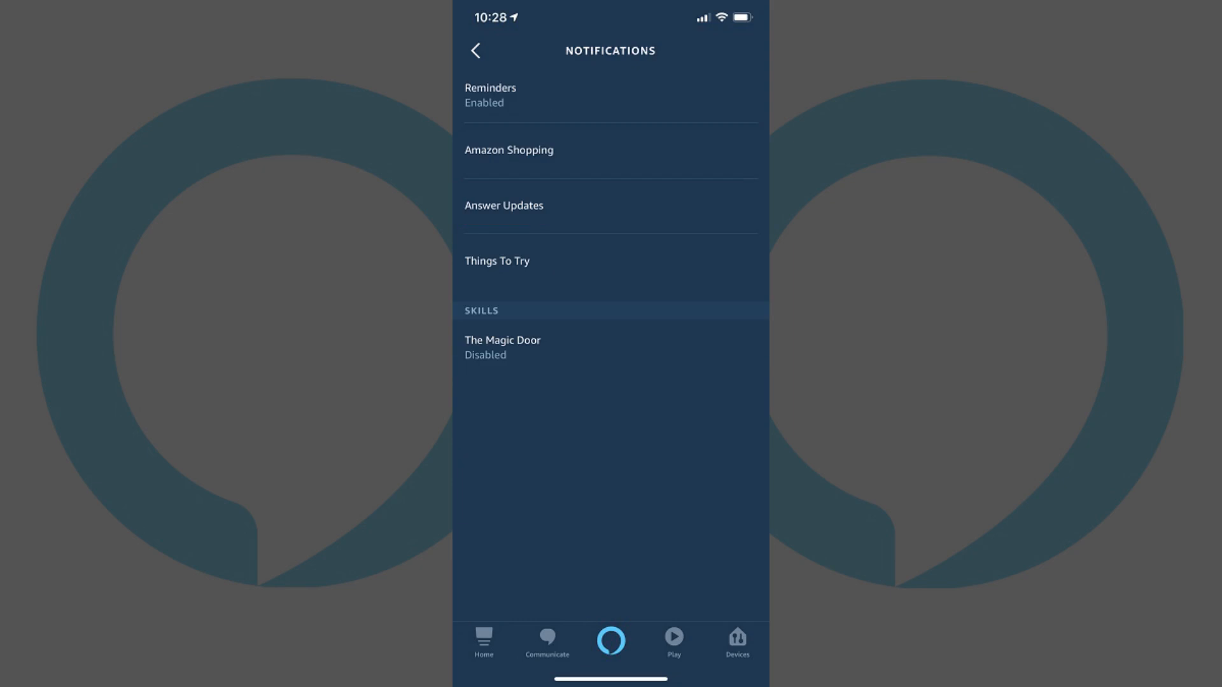
pyautogui.click(491, 95)
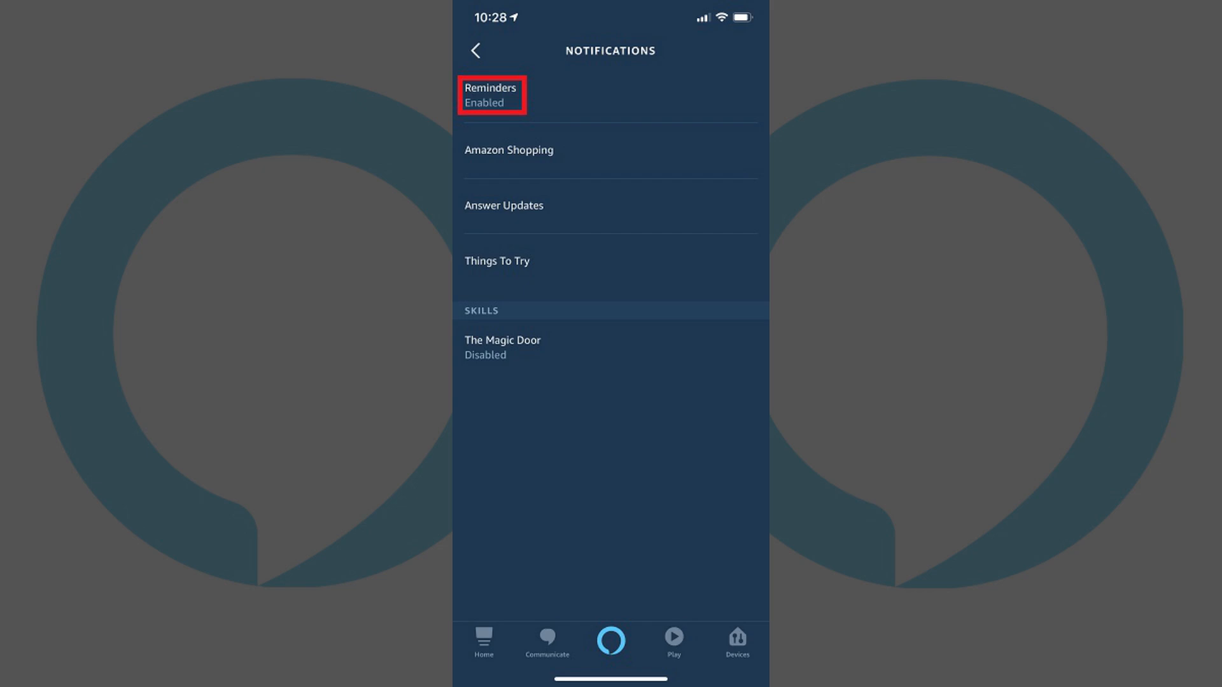
pyautogui.click(489, 95)
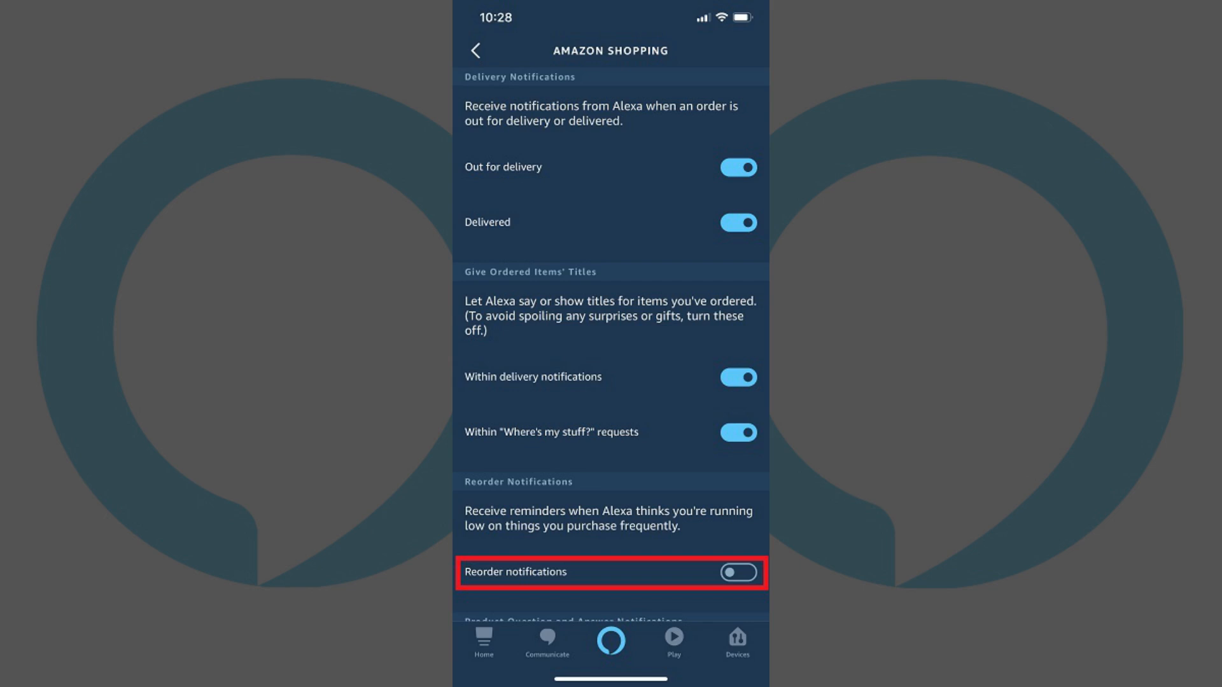
pyautogui.scroll(-3)
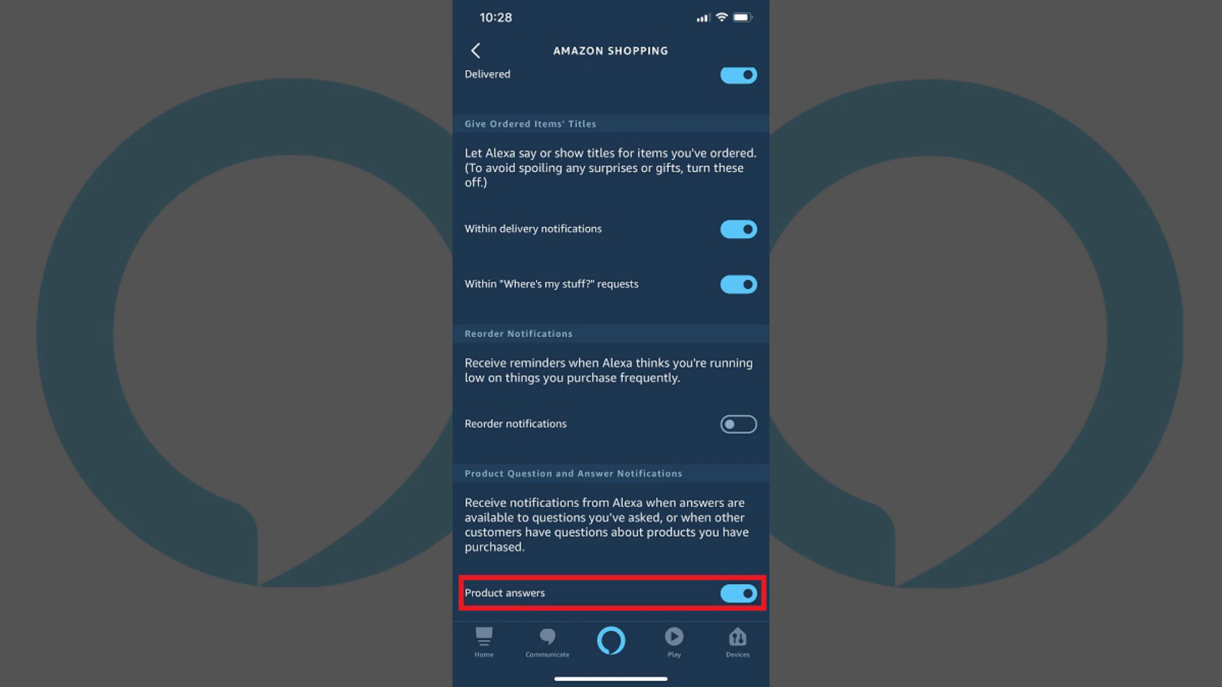
pyautogui.click(475, 50)
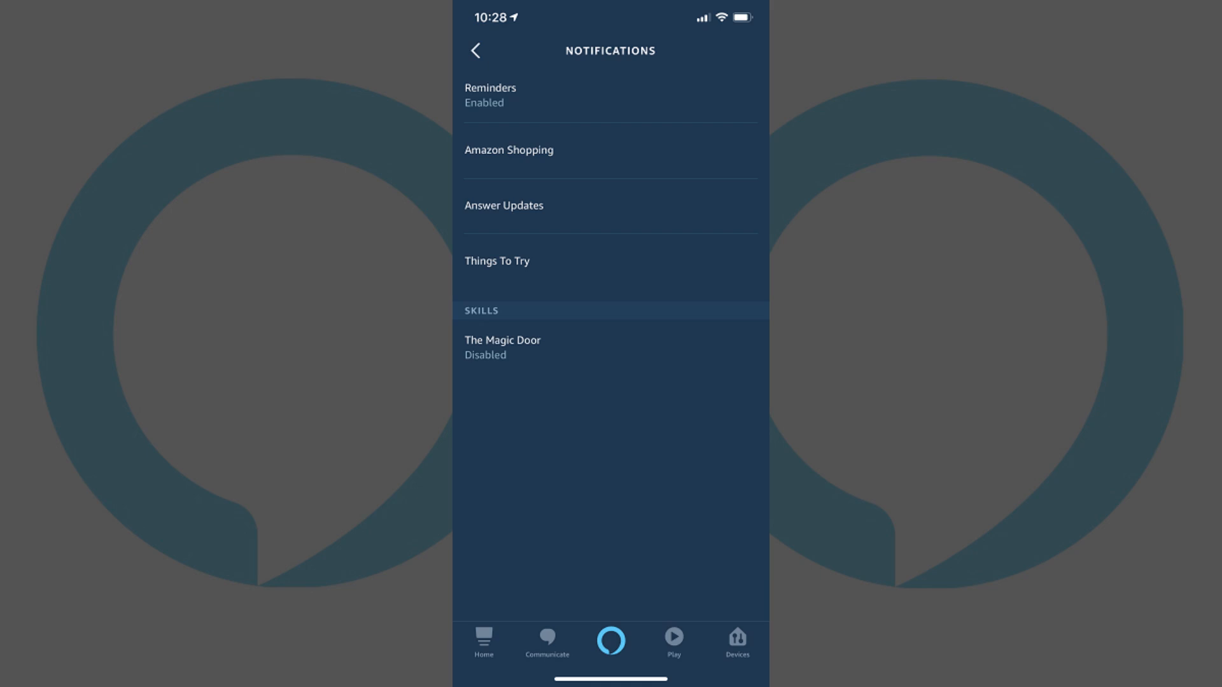
pyautogui.click(503, 205)
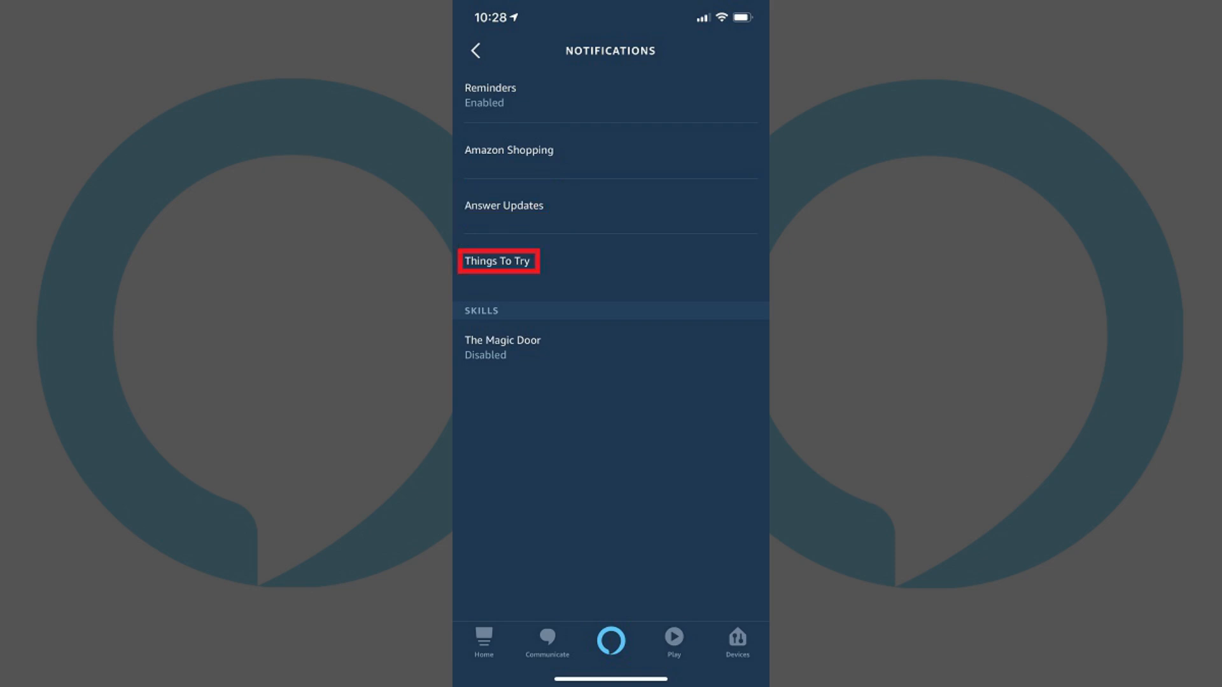
pyautogui.click(497, 260)
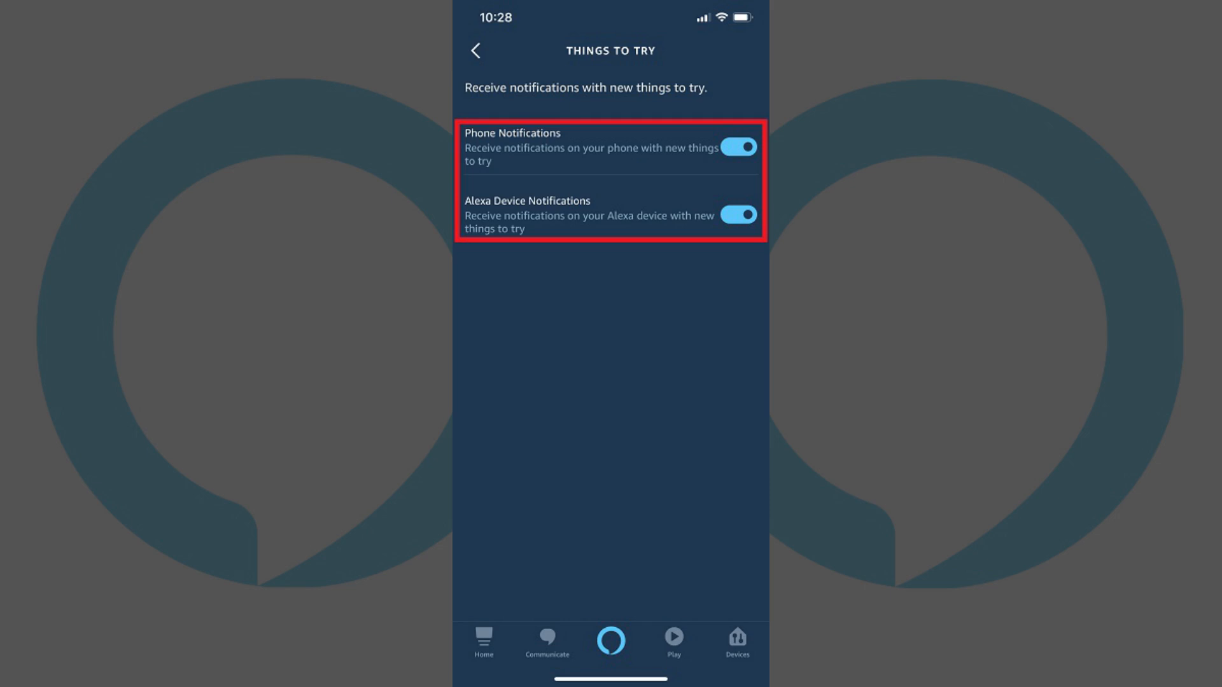
pyautogui.click(475, 50)
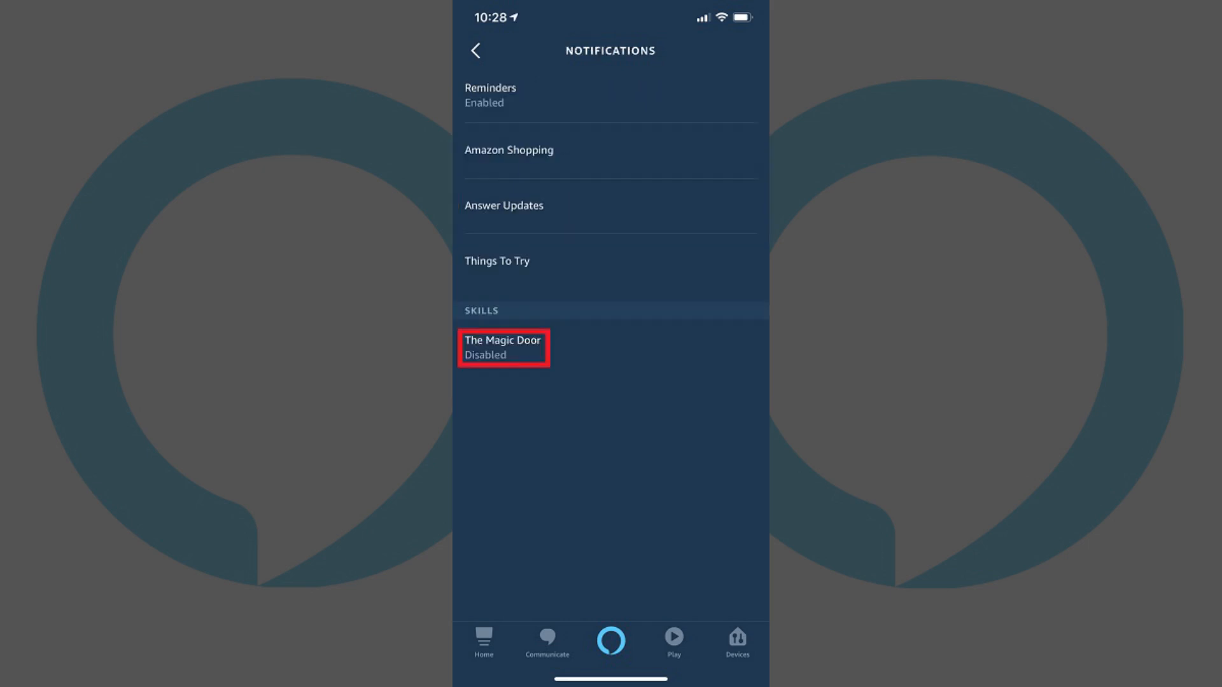